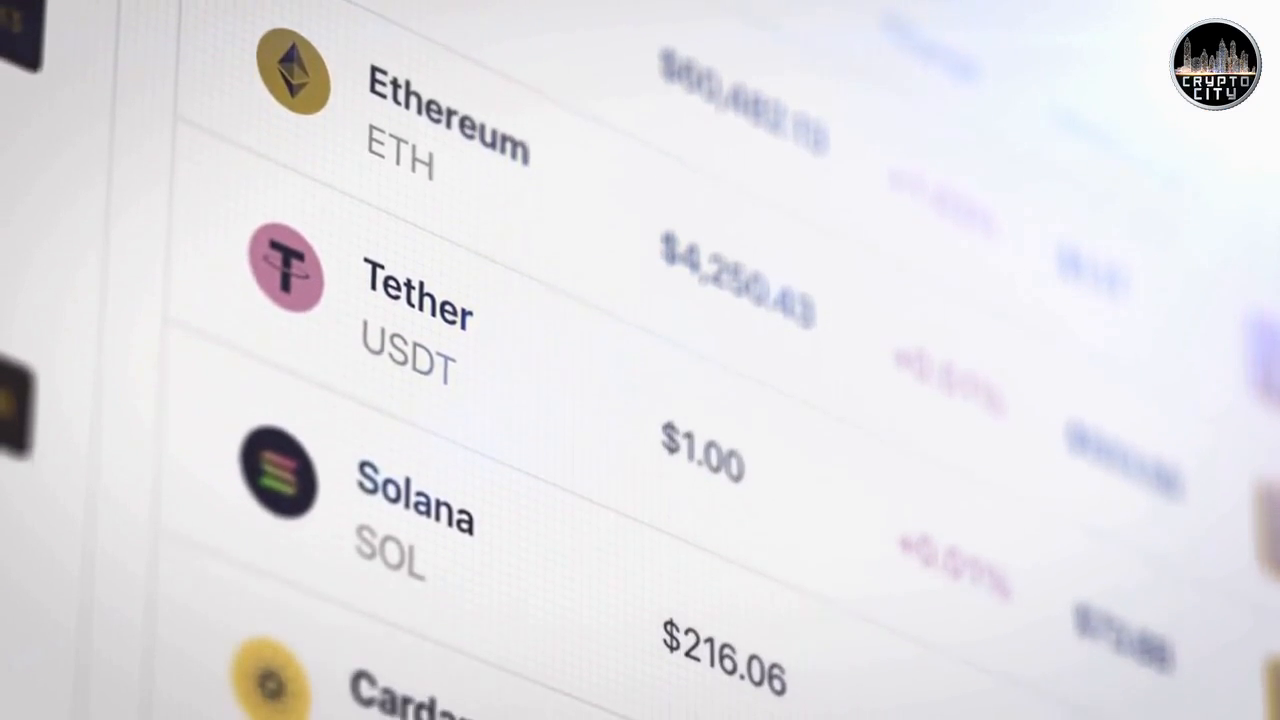
scroll(down, 3)
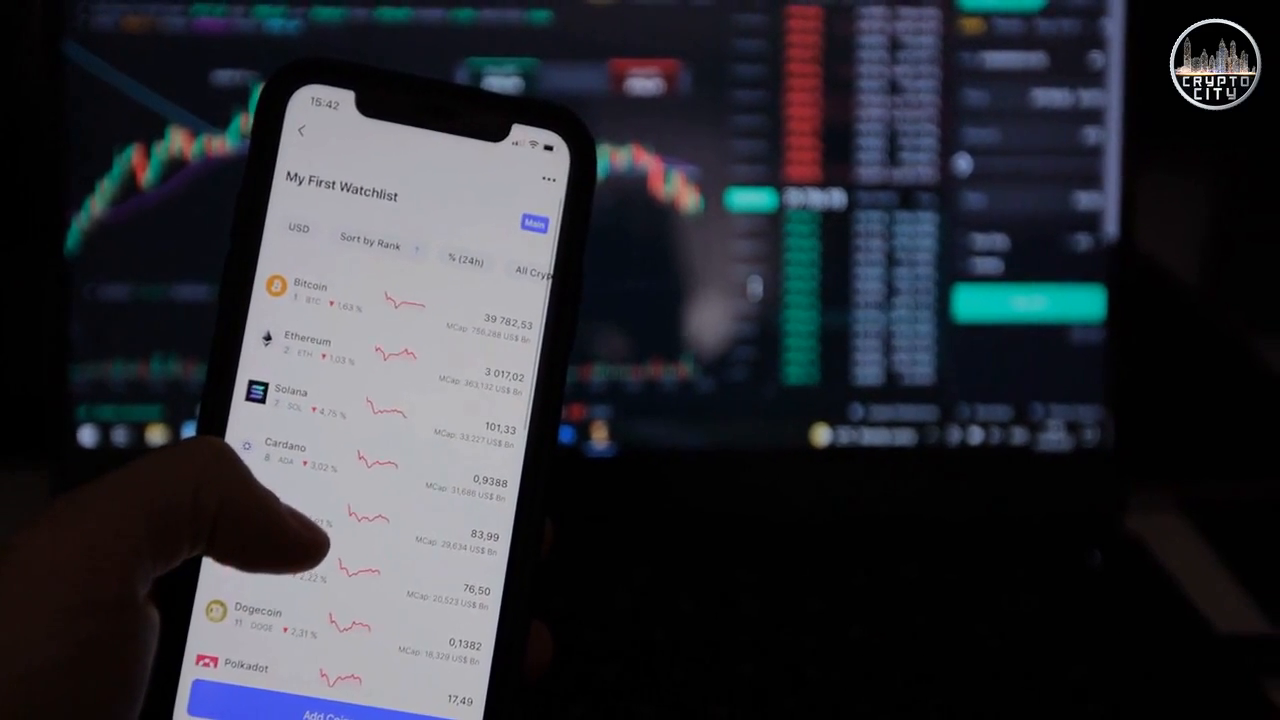
scroll(up, 3)
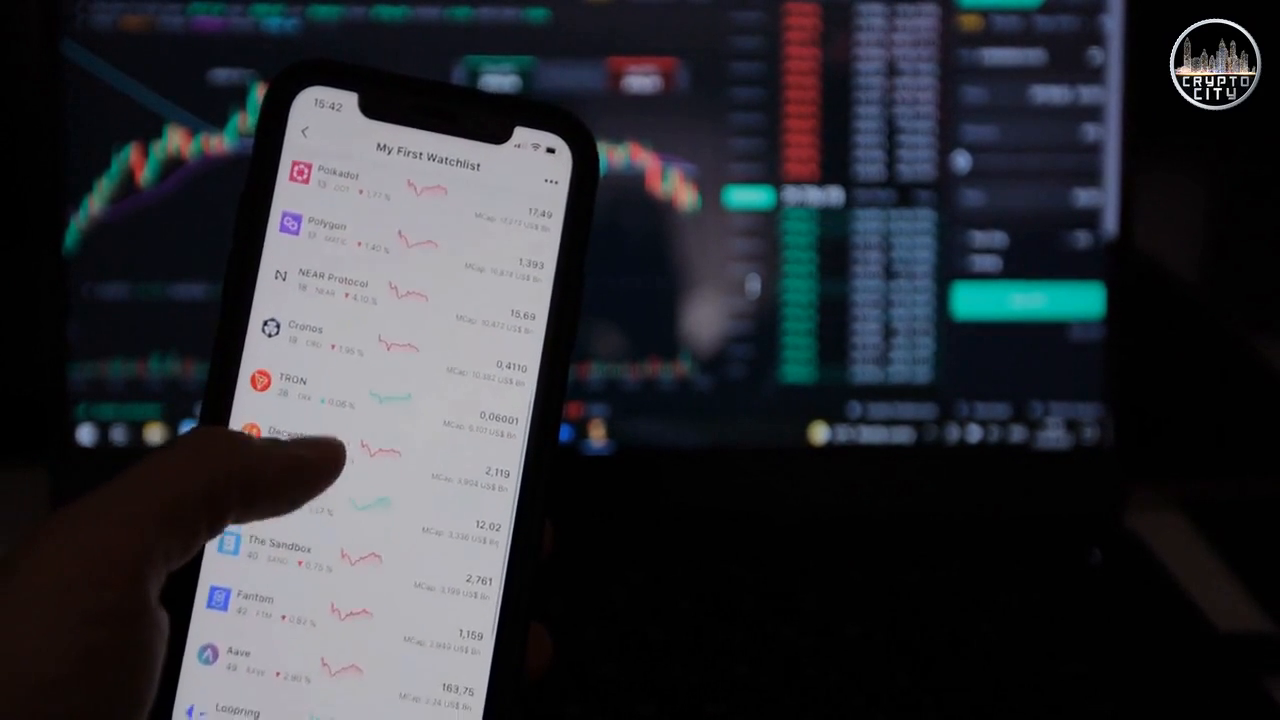
scroll(down, 3)
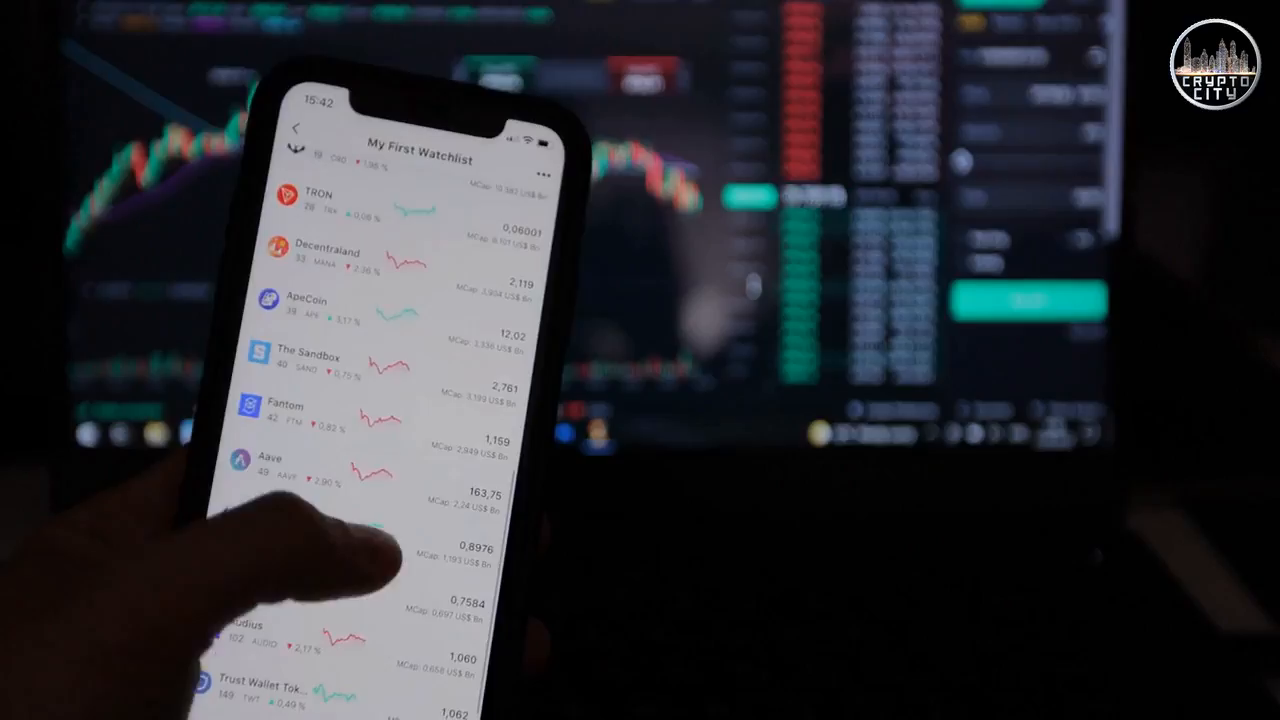